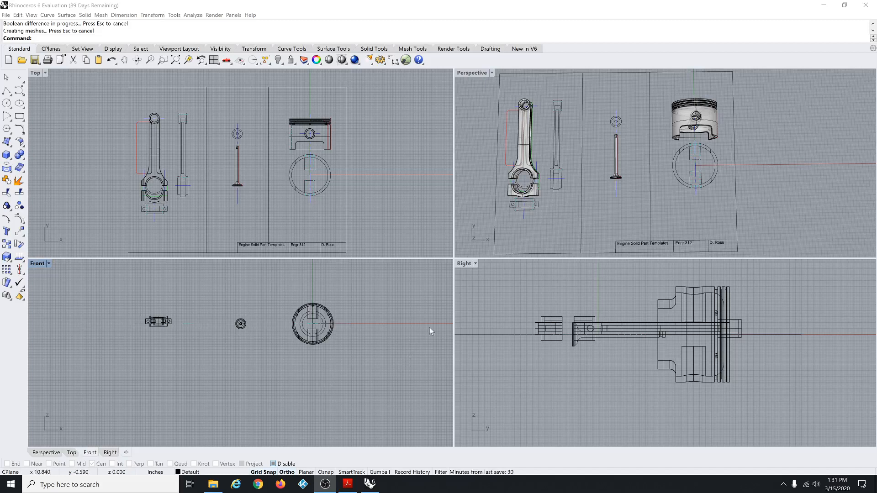
pyautogui.moveTo(321, 290)
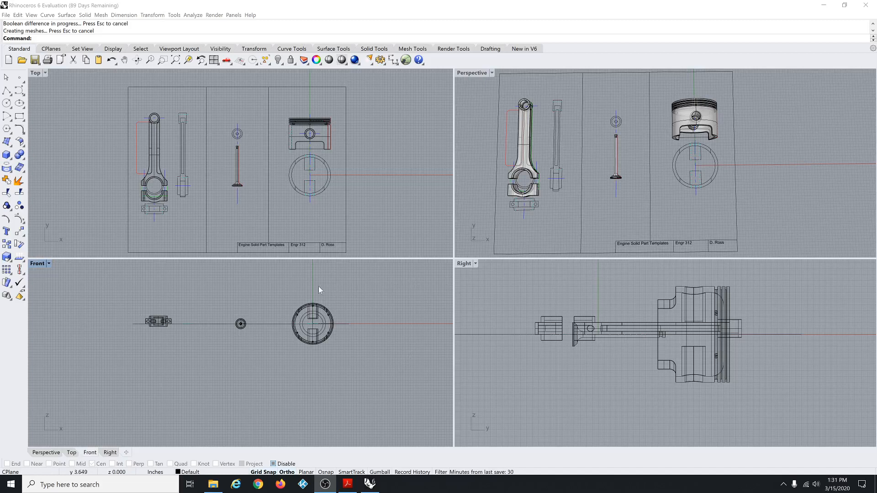
pyautogui.moveTo(639, 182)
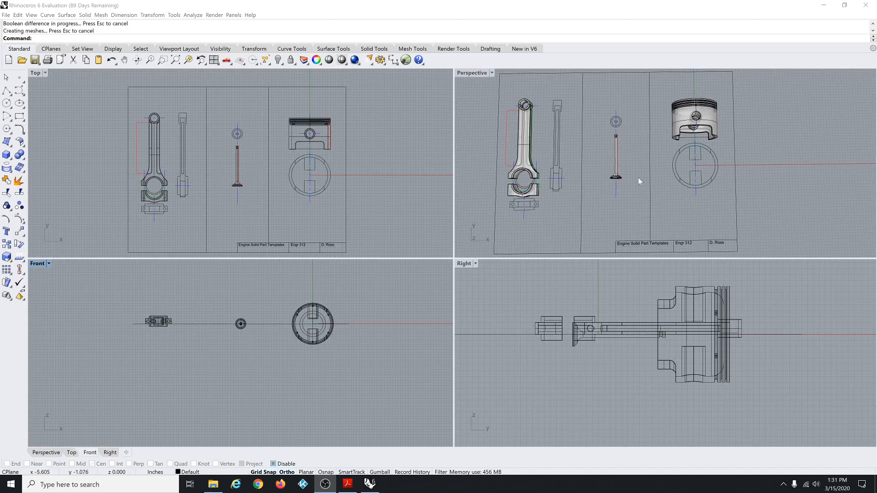
pyautogui.moveTo(617, 159)
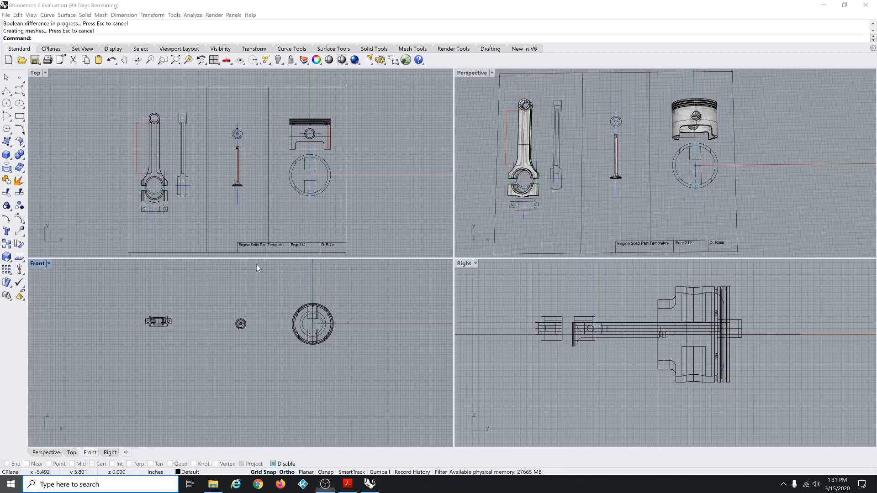
# Launch Word from Start search and create a blank document
pyautogui.write('w')
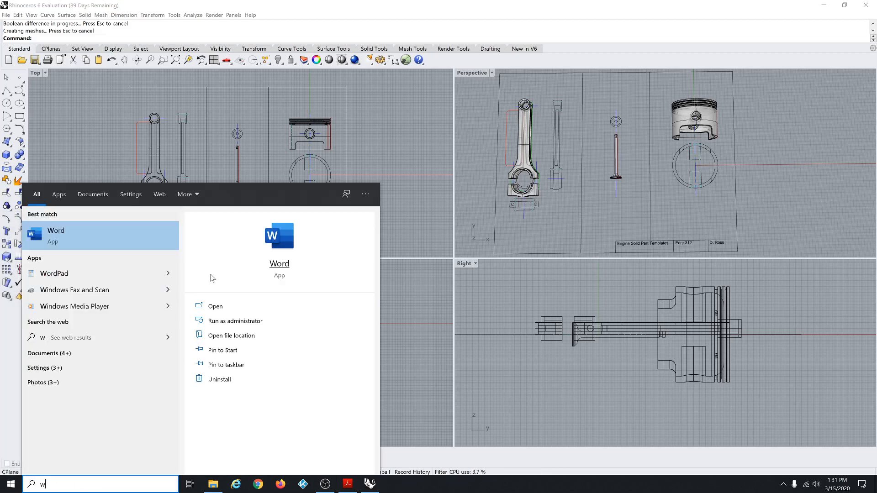
pyautogui.click(55, 235)
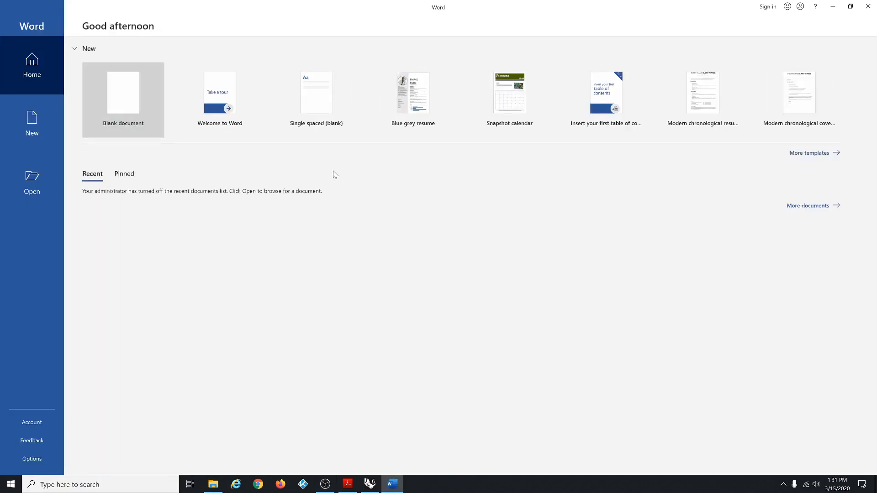
pyautogui.click(122, 92)
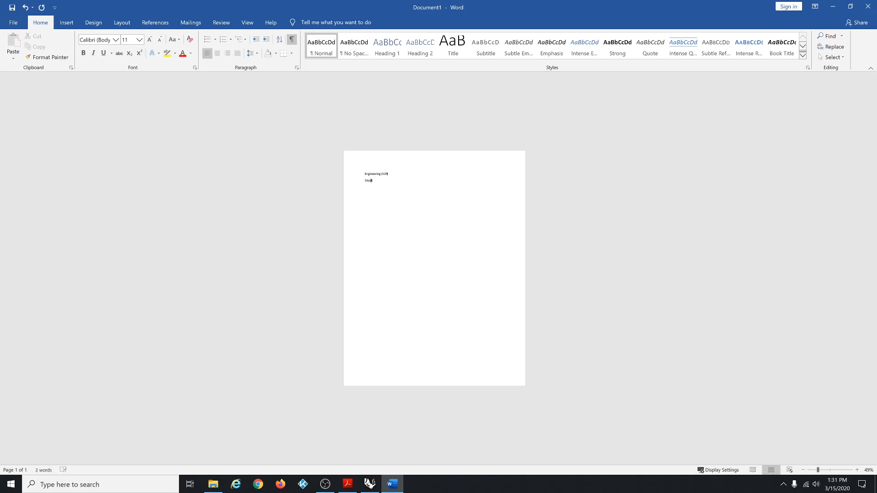
# Type the 'Assignment 42' and author name lines, then insert a page break
pyautogui.write('Assignment 42')
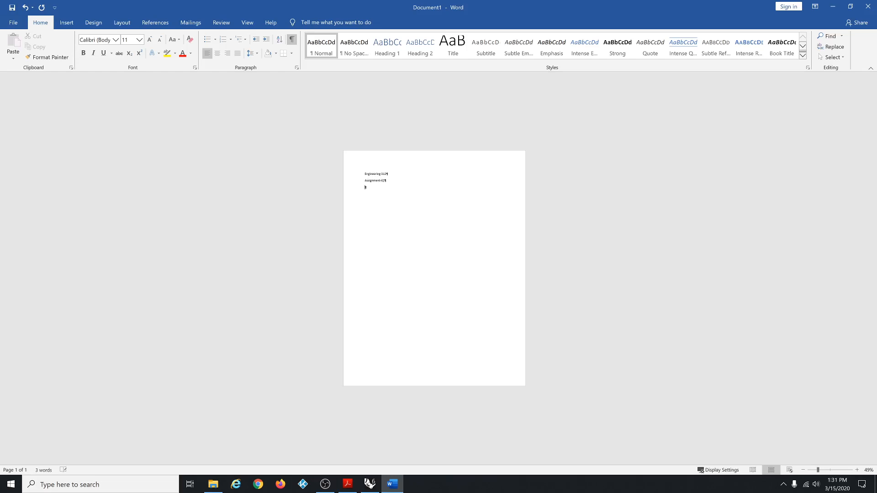
pyautogui.write('John Doe')
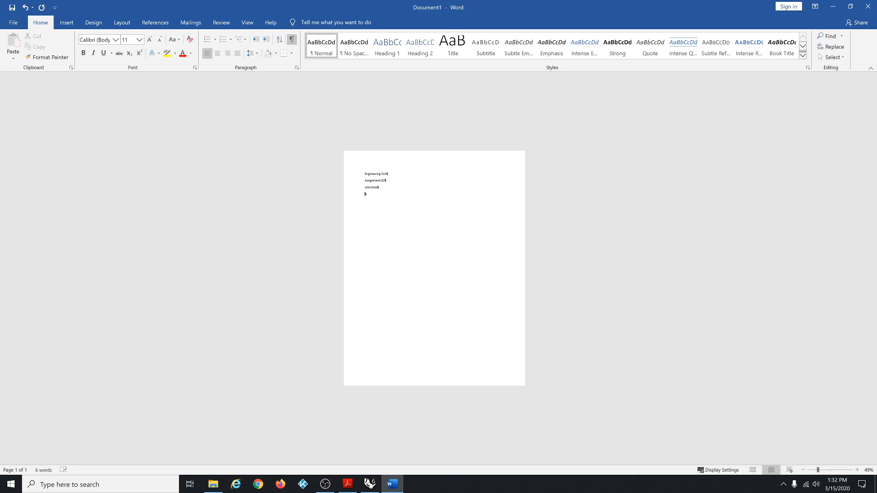
pyautogui.press('ctrl+enter')
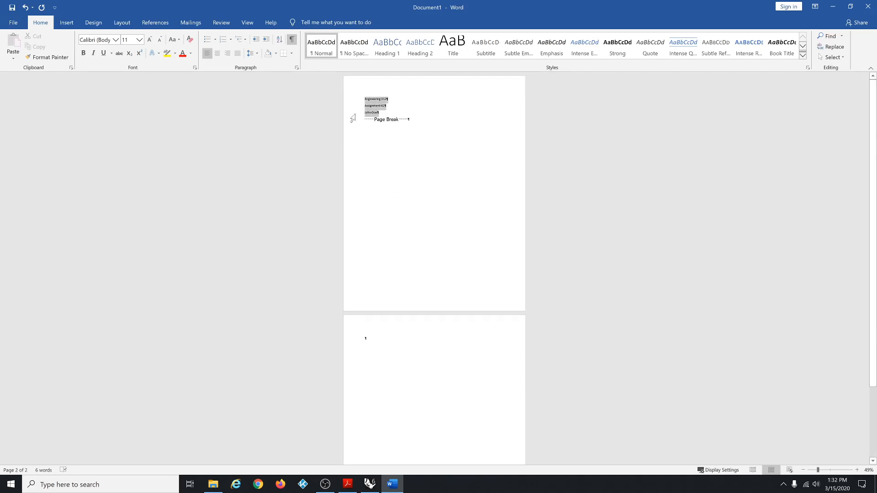
# Set the title lines to 18 point and center them
pyautogui.click(138, 39)
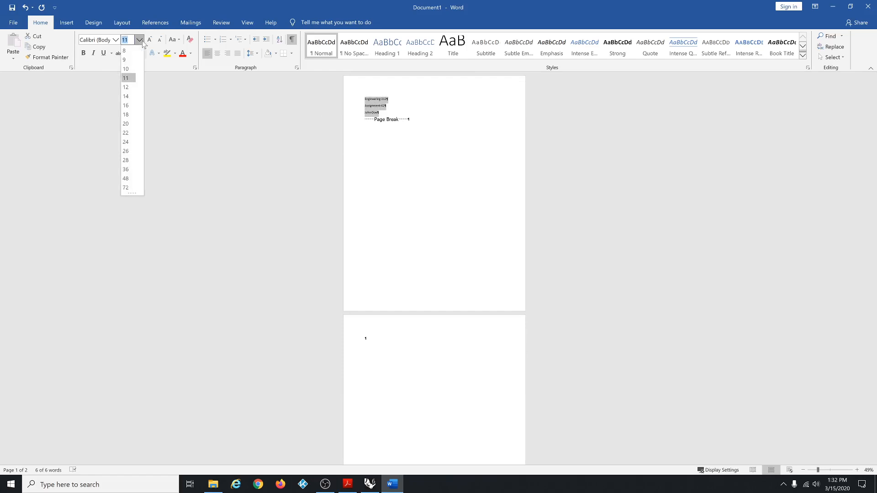
pyautogui.click(126, 115)
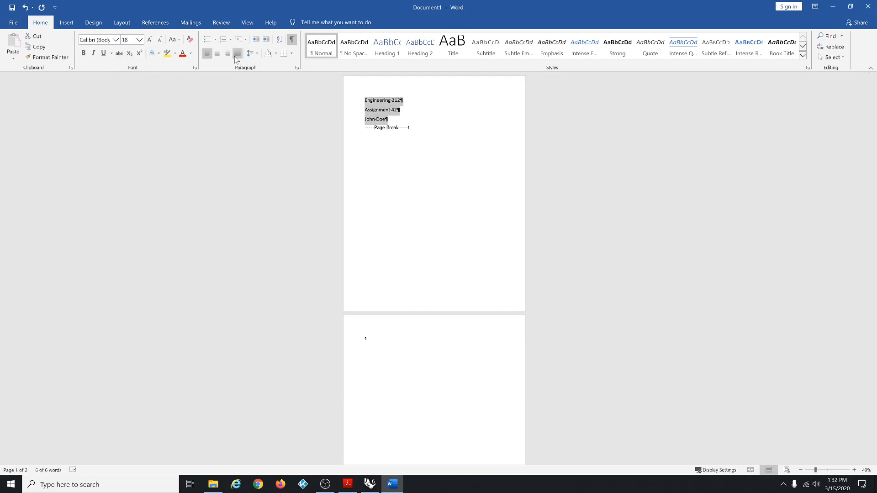
pyautogui.click(139, 40)
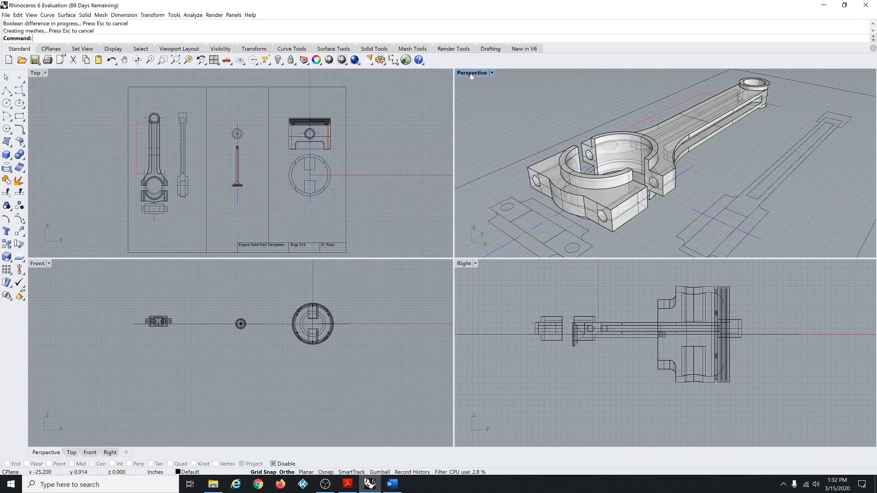
# Maximize Rhino's Perspective viewport showing the connecting rod close-up
pyautogui.doubleClick(471, 72)
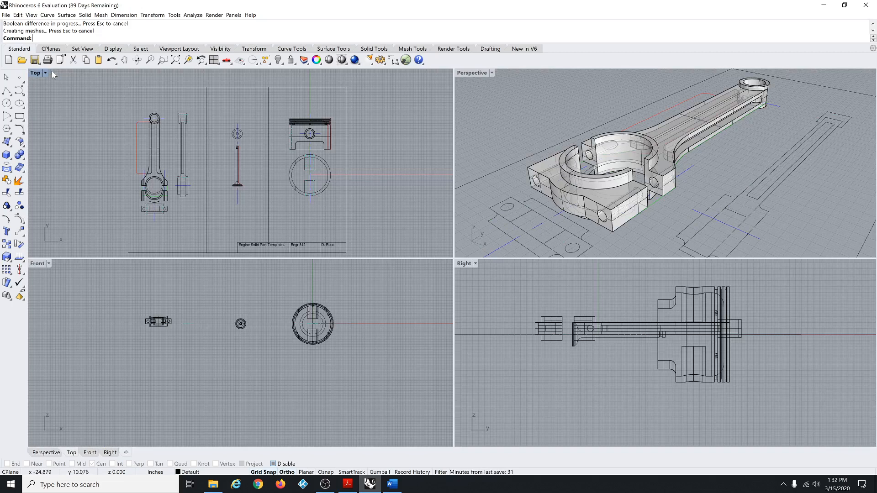
pyautogui.moveTo(471, 114)
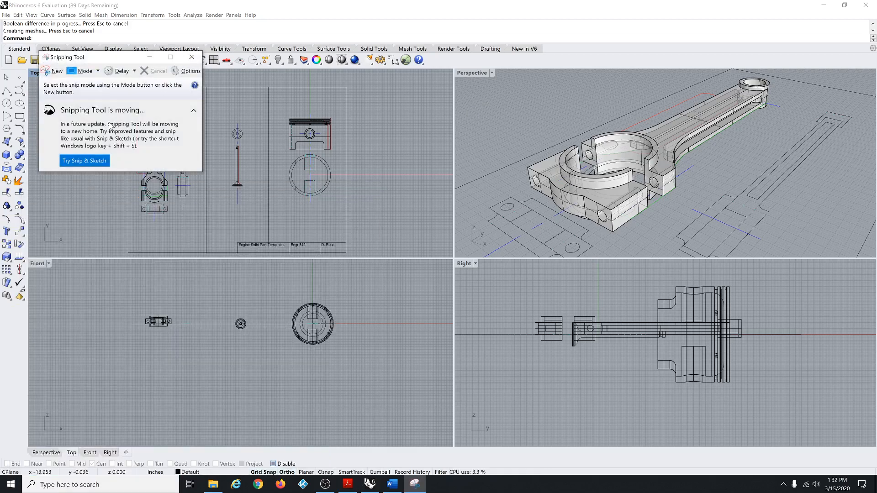
# Snip the conrod Perspective view, paste it on Word's page two, then return to Rhino
pyautogui.click(55, 71)
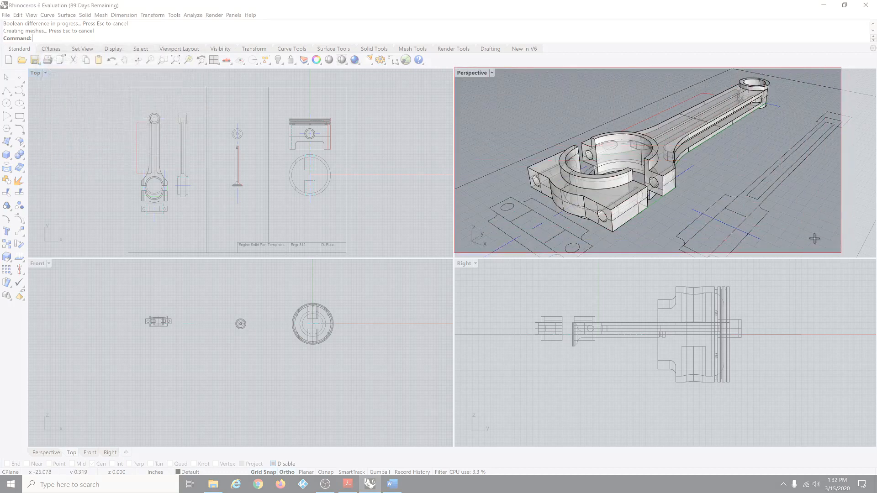
pyautogui.click(414, 484)
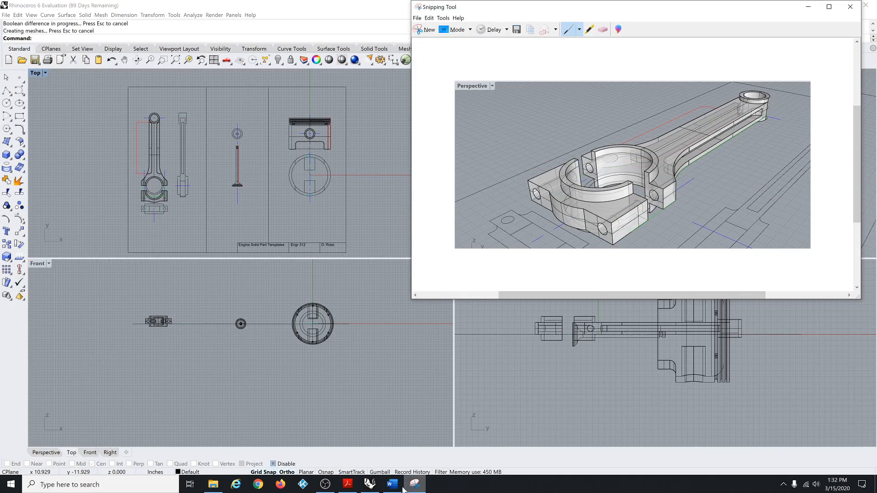
pyautogui.click(390, 485)
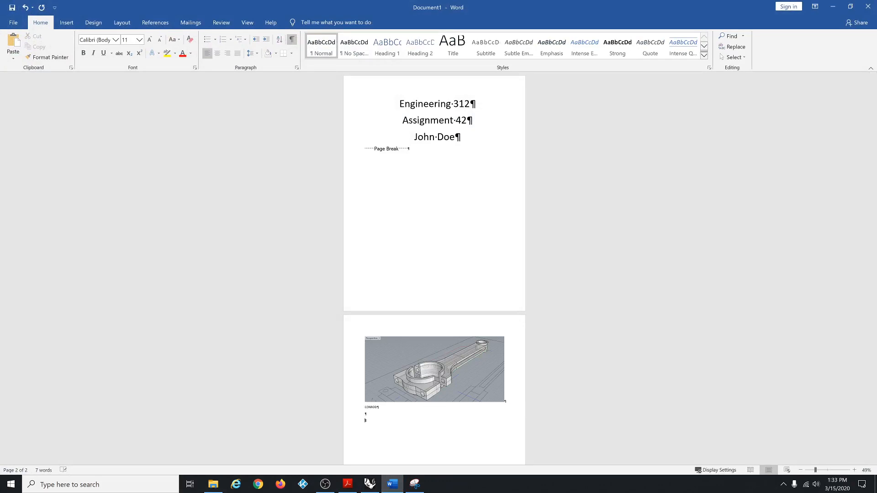
pyautogui.click(368, 485)
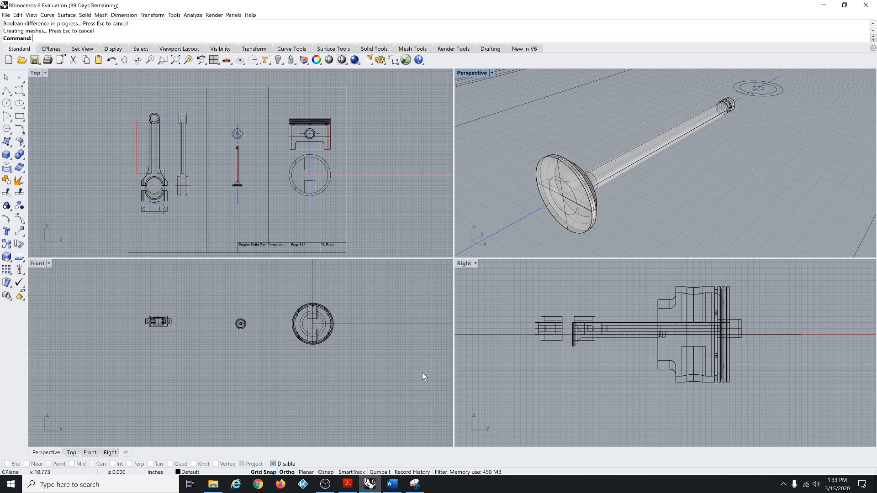
# Capture the valve Perspective view and switch to Word
pyautogui.click(414, 485)
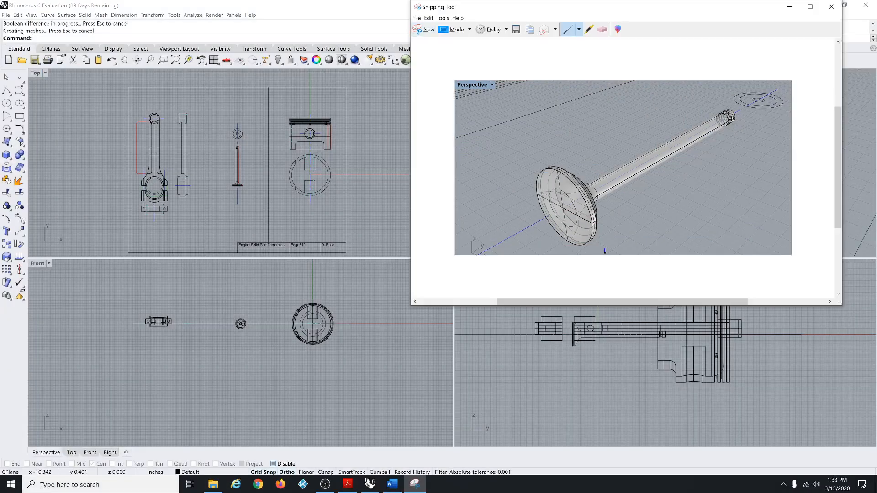
pyautogui.click(391, 484)
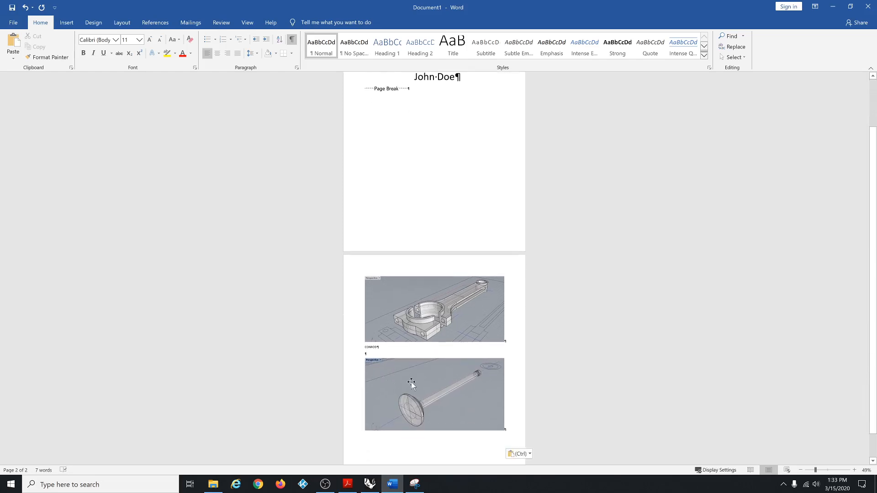
# Paste the valve image below the conrod and caption it 'VALVE'
pyautogui.scroll(-3)
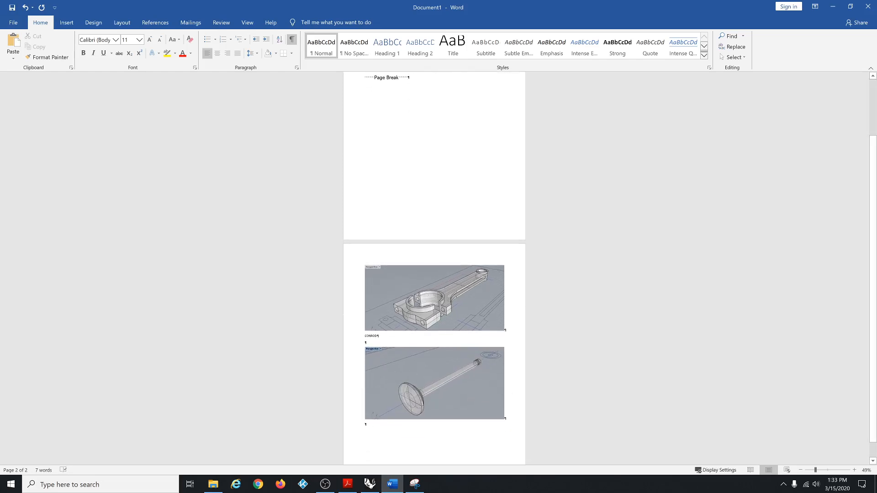
pyautogui.write('Valve')
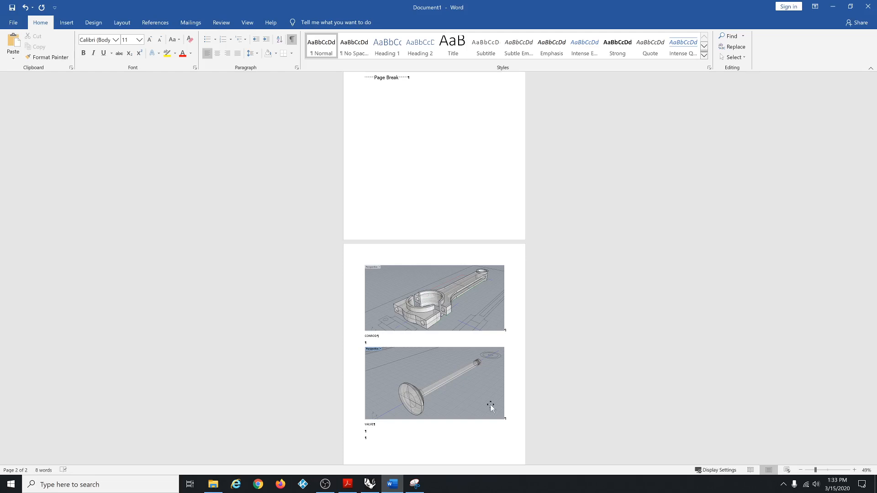
pyautogui.click(414, 484)
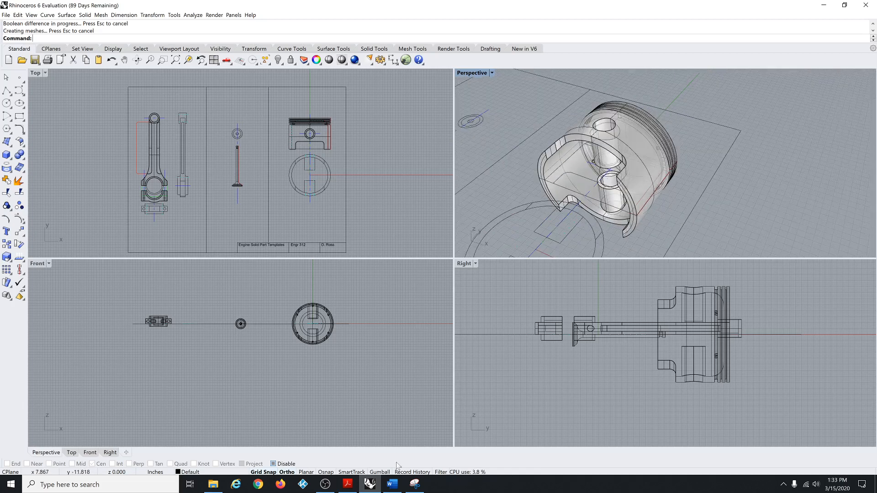
# Snip the piston Perspective viewport and switch to Word for pasting
pyautogui.click(414, 484)
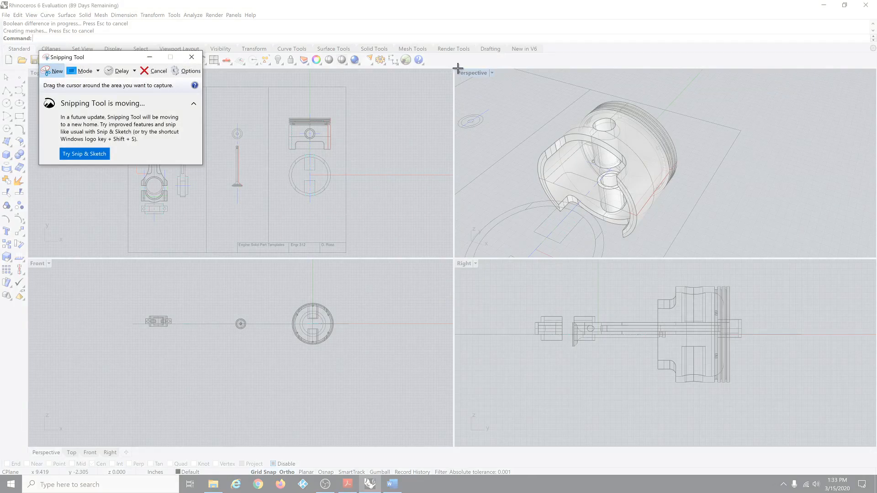
pyautogui.click(192, 57)
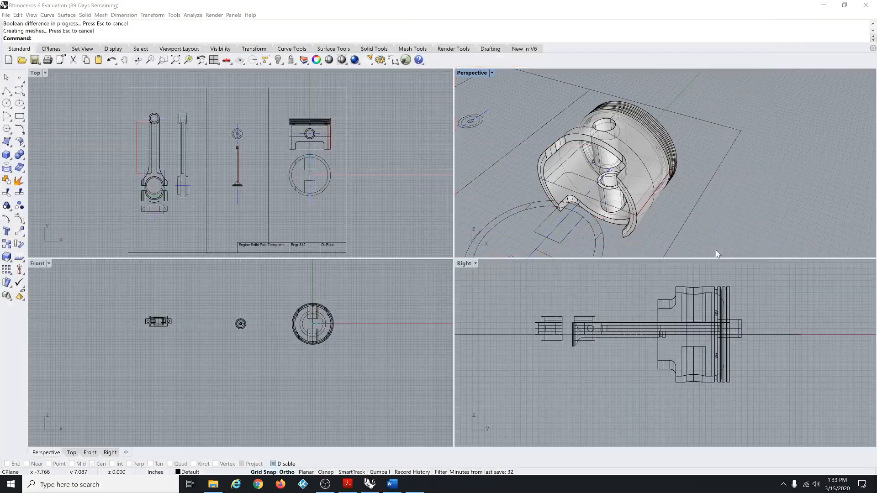
pyautogui.click(415, 484)
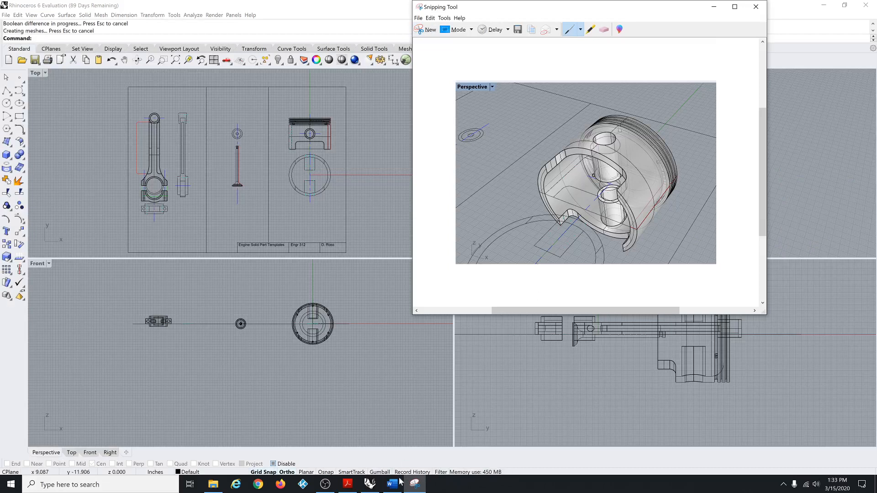
pyautogui.click(391, 484)
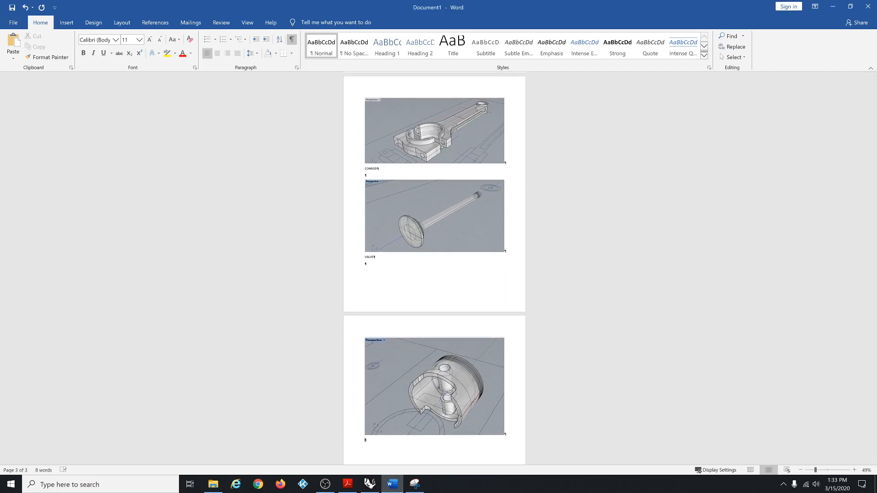
# Add the caption 'PISTON' under the piston image on page three
pyautogui.write('PISTON')
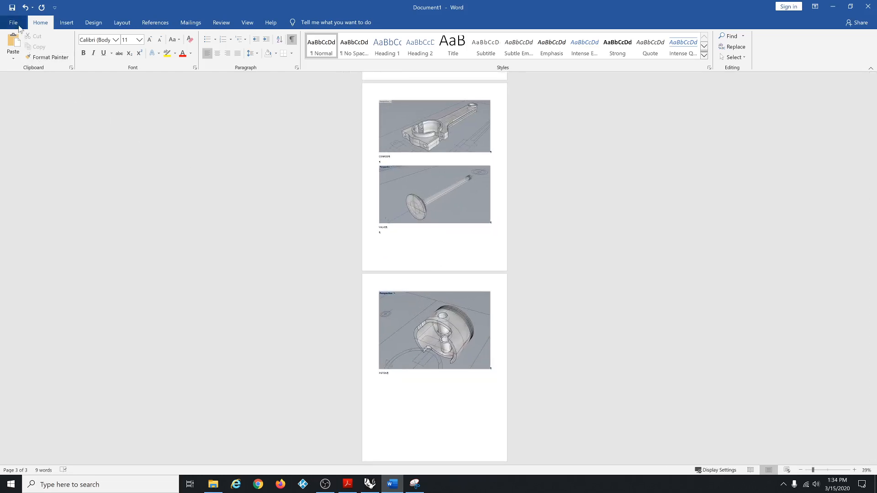
# Save the document to the Desktop as Assign42JohnDoe.docx
pyautogui.click(13, 23)
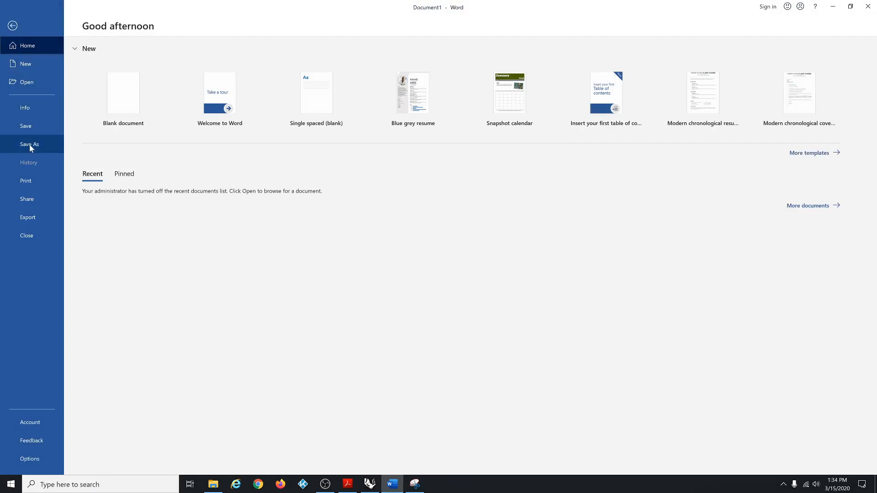
pyautogui.click(30, 145)
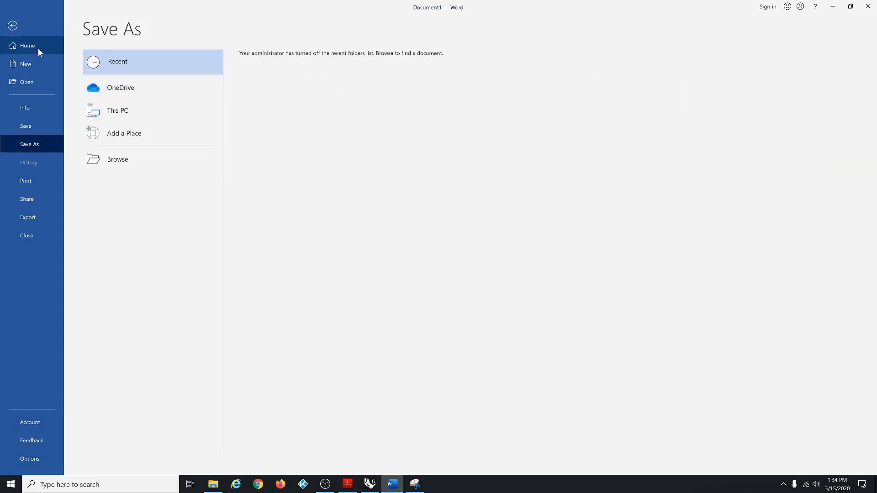
pyautogui.moveTo(117, 110)
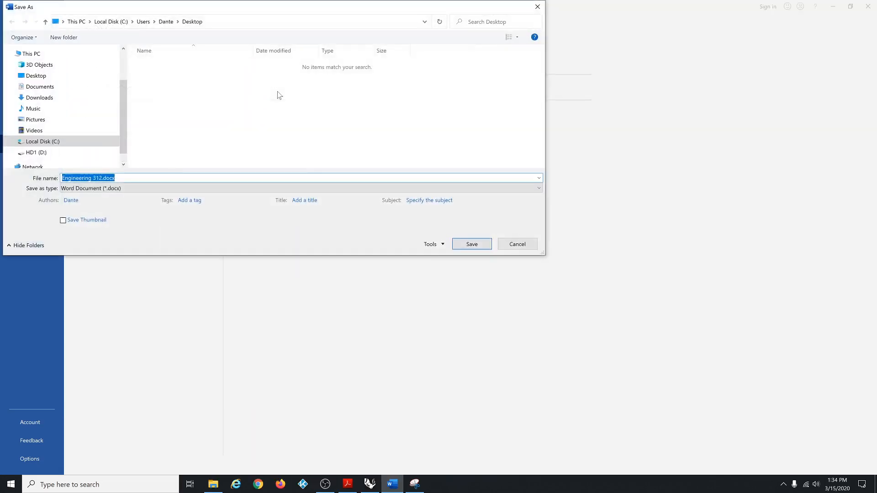
pyautogui.doubleClick(82, 177)
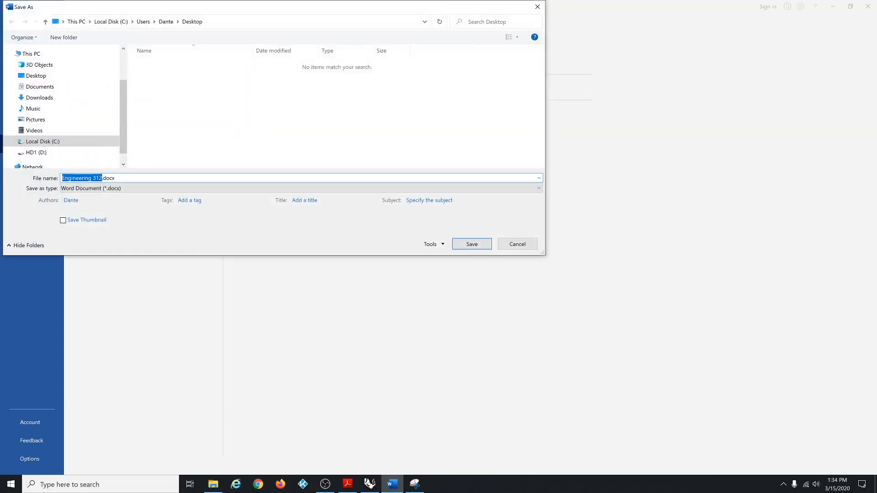
pyautogui.write('Assign42JohnDoe.docx')
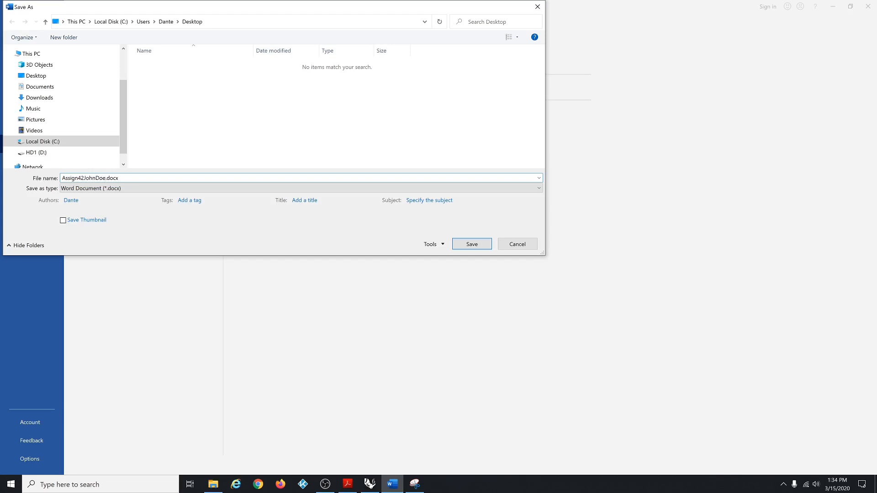
pyautogui.click(471, 244)
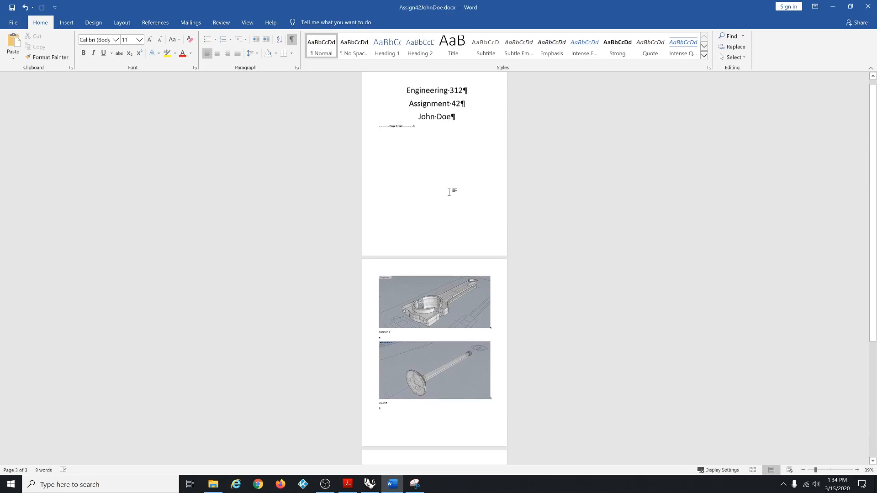
# Export Assign42JohnDoe.pdf to the Desktop, opening it after publishing
pyautogui.click(13, 23)
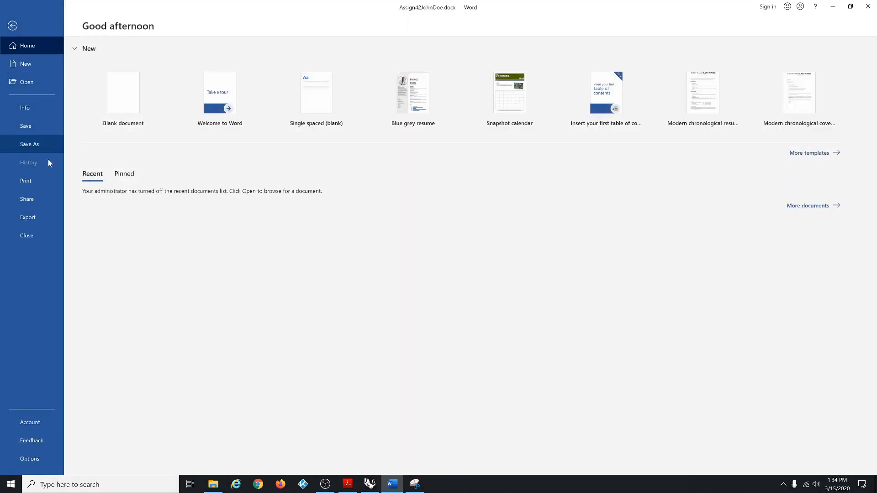
pyautogui.click(28, 217)
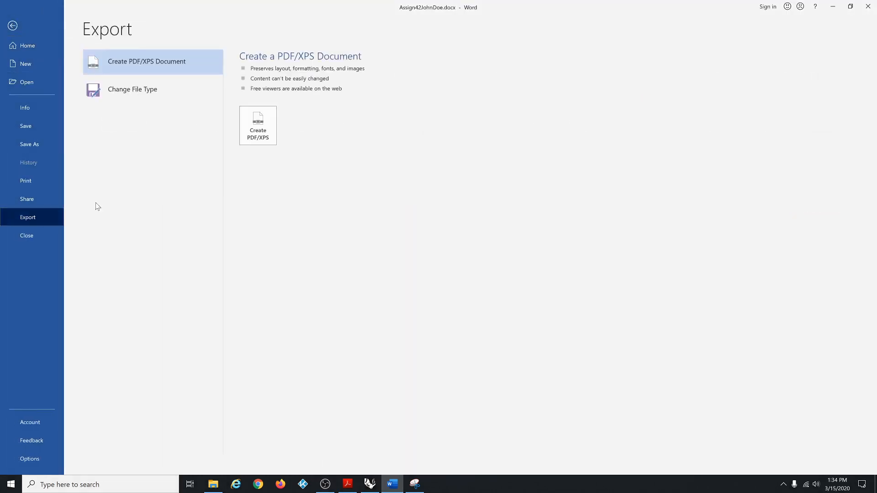
pyautogui.click(257, 125)
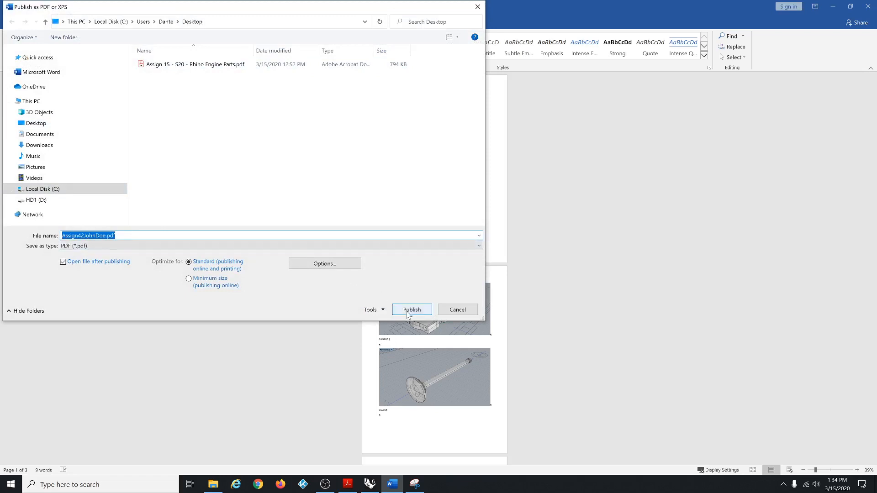
pyautogui.click(411, 309)
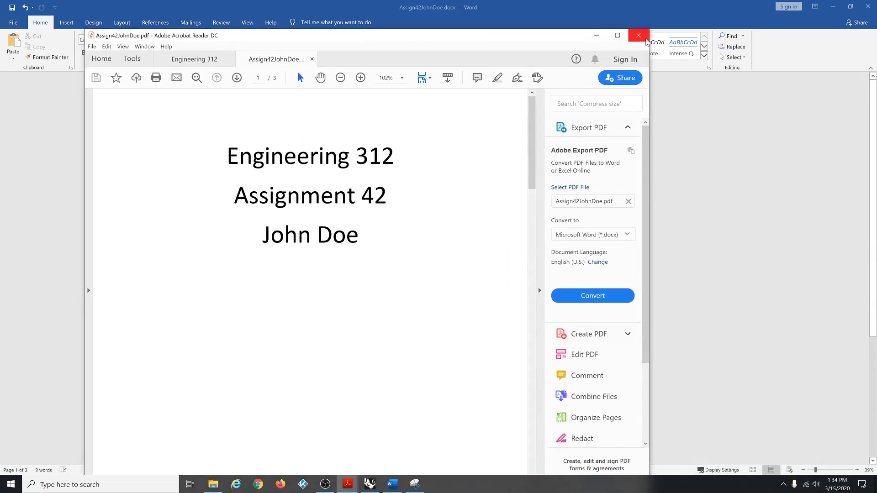
# Close Acrobat Reader with all tabs, then close the Snipping Tool window
pyautogui.click(638, 35)
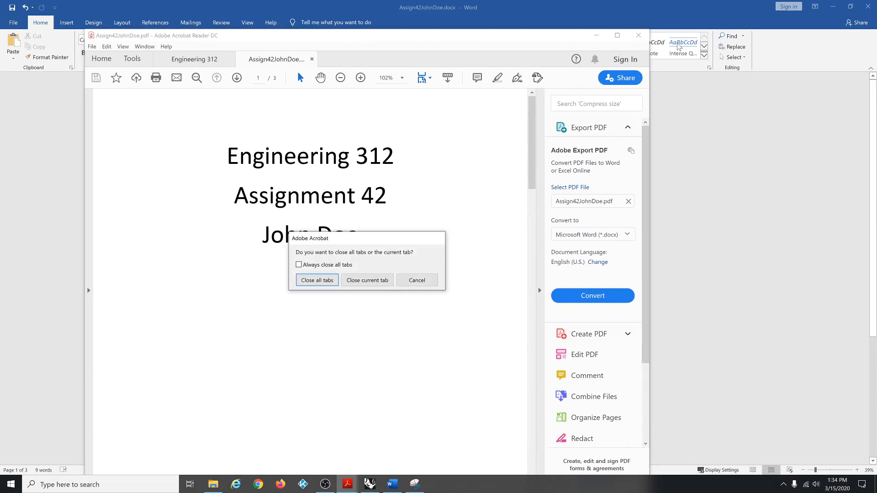
pyautogui.click(316, 280)
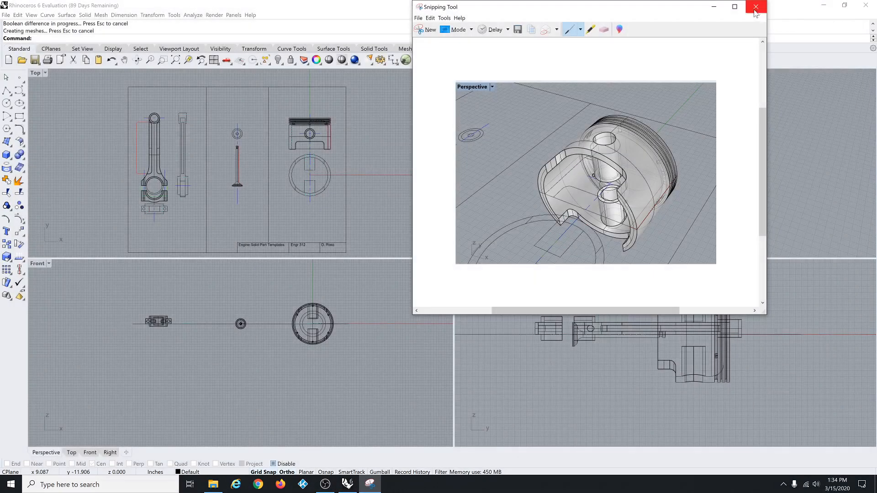
pyautogui.click(756, 6)
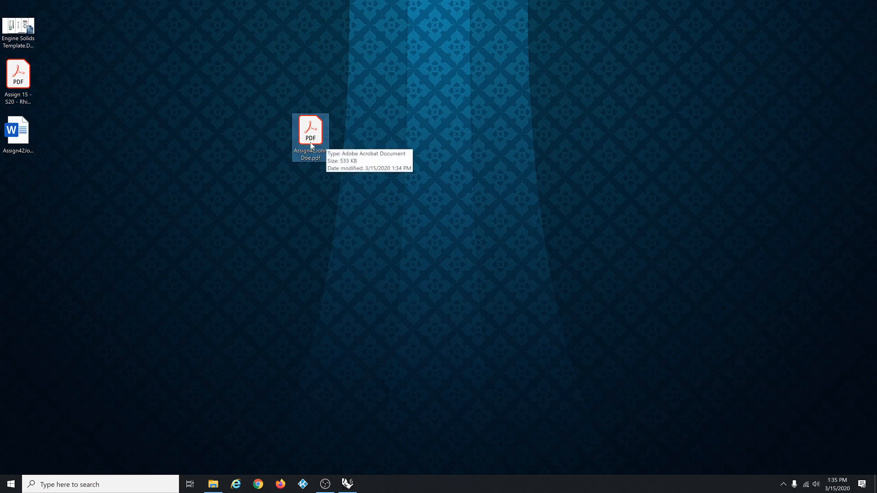
pyautogui.moveTo(342, 149)
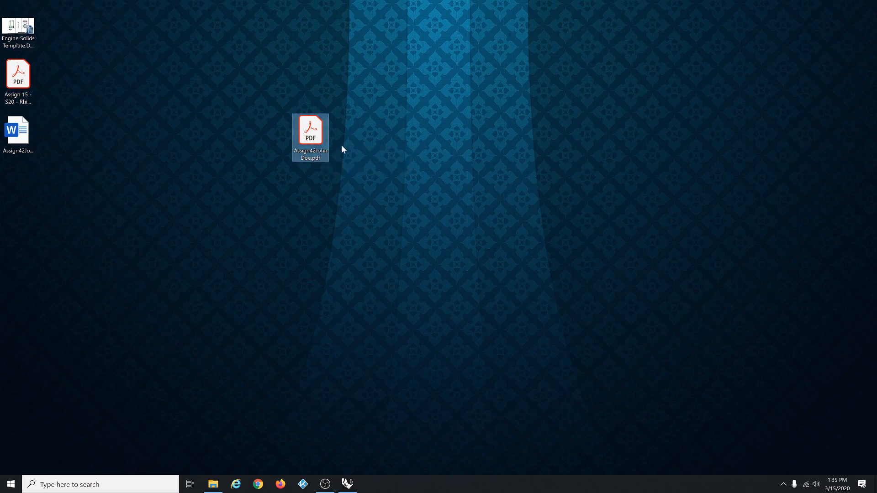
pyautogui.moveTo(67, 351)
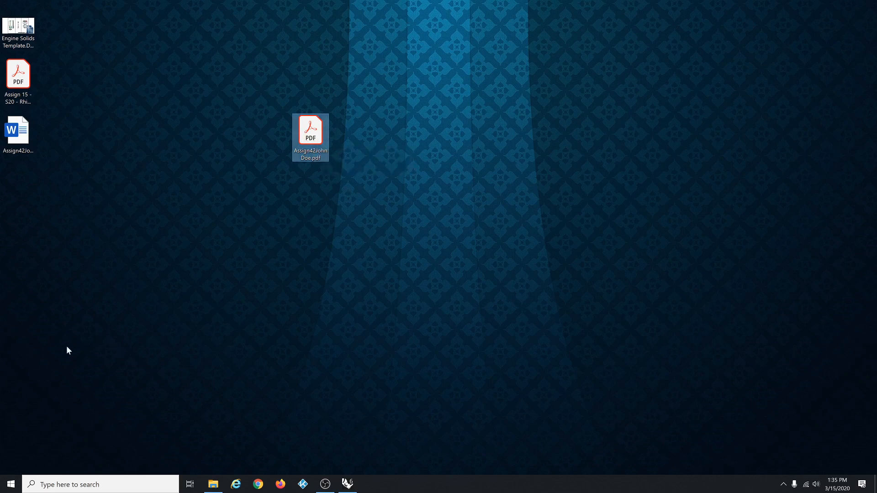